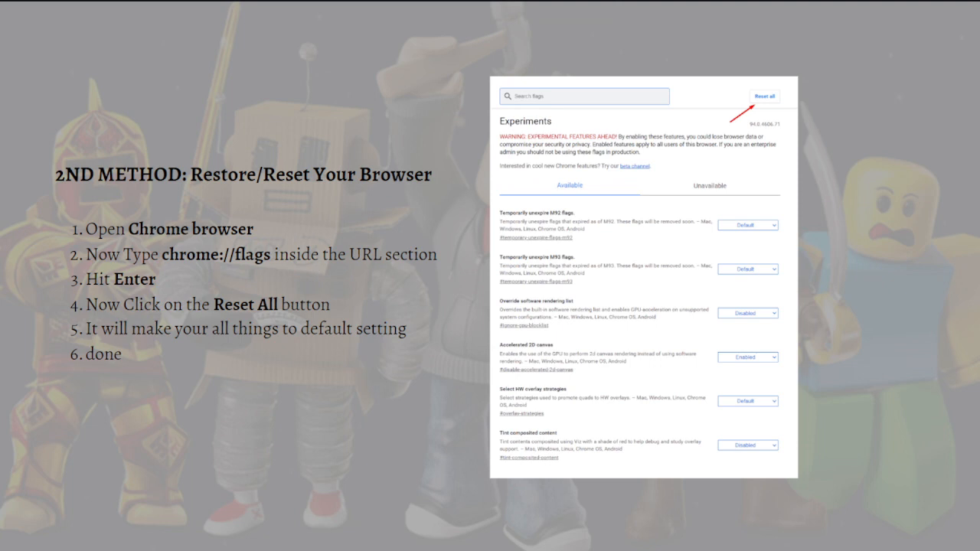
pyautogui.moveTo(184, 253)
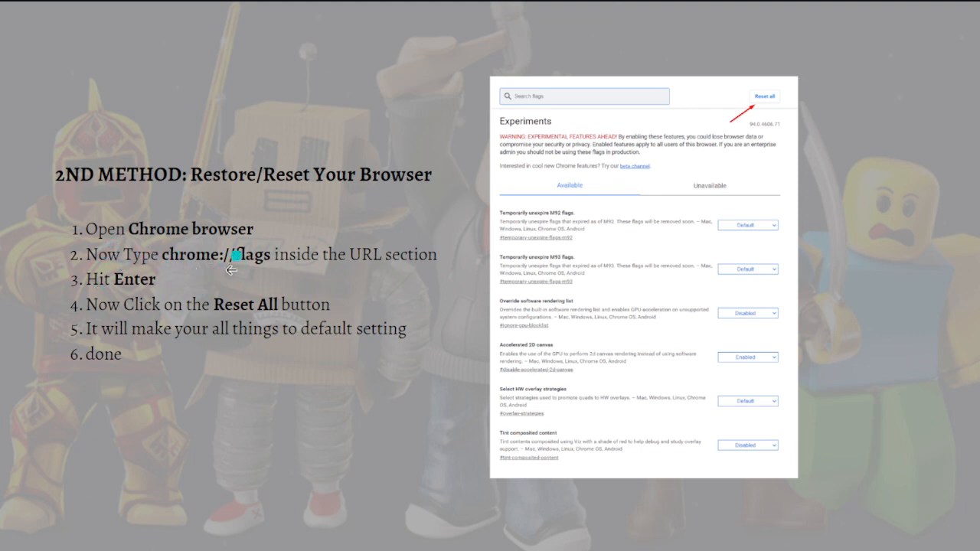
pyautogui.moveTo(264, 314)
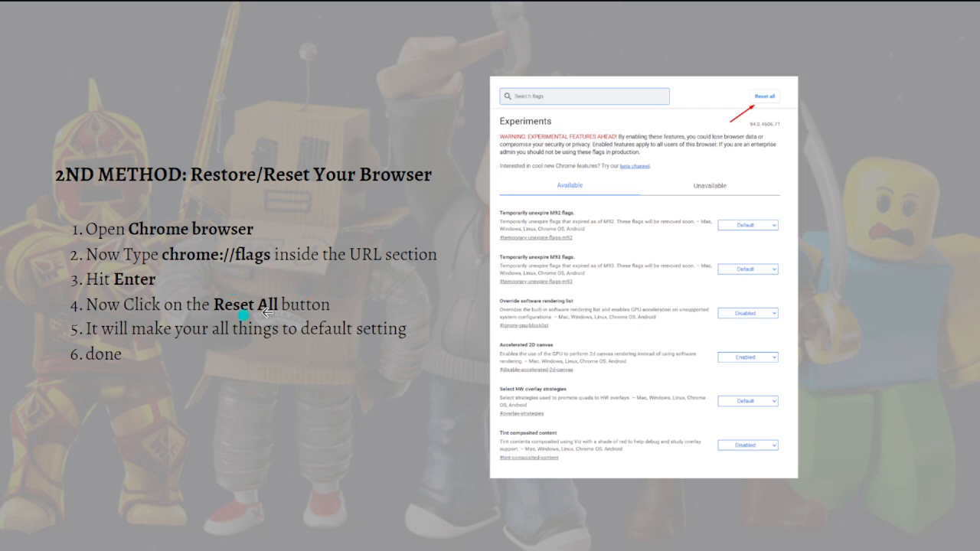
pyautogui.moveTo(402, 270)
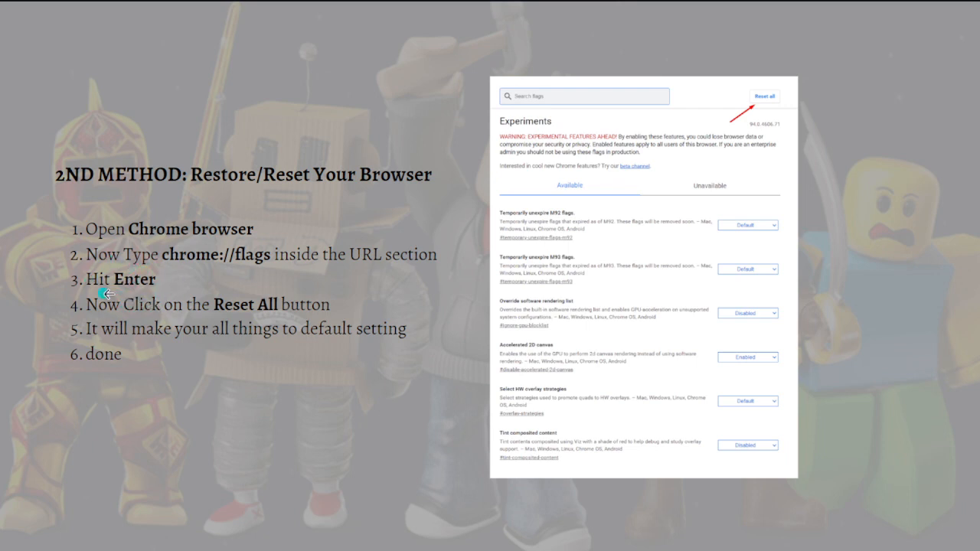
pyautogui.moveTo(235, 313)
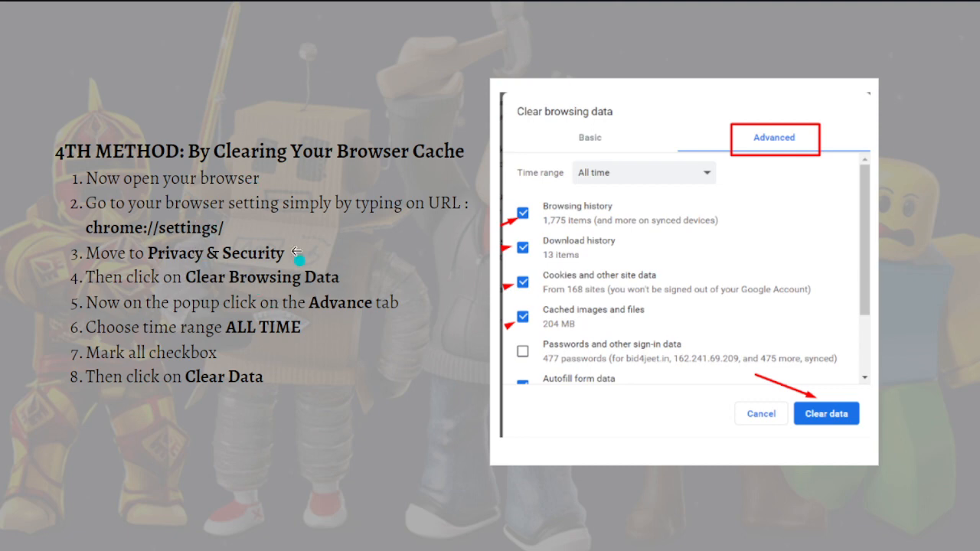
pyautogui.moveTo(405, 229)
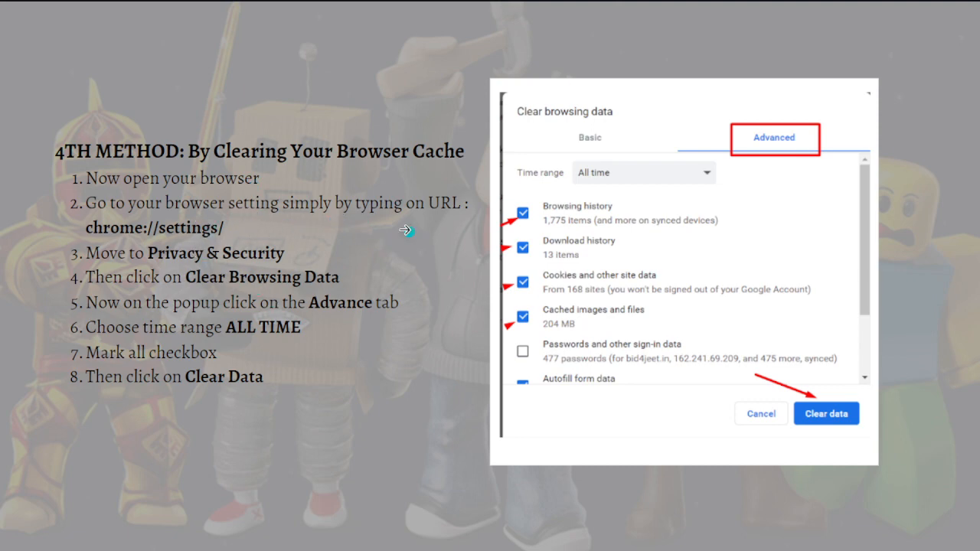
pyautogui.moveTo(207, 239)
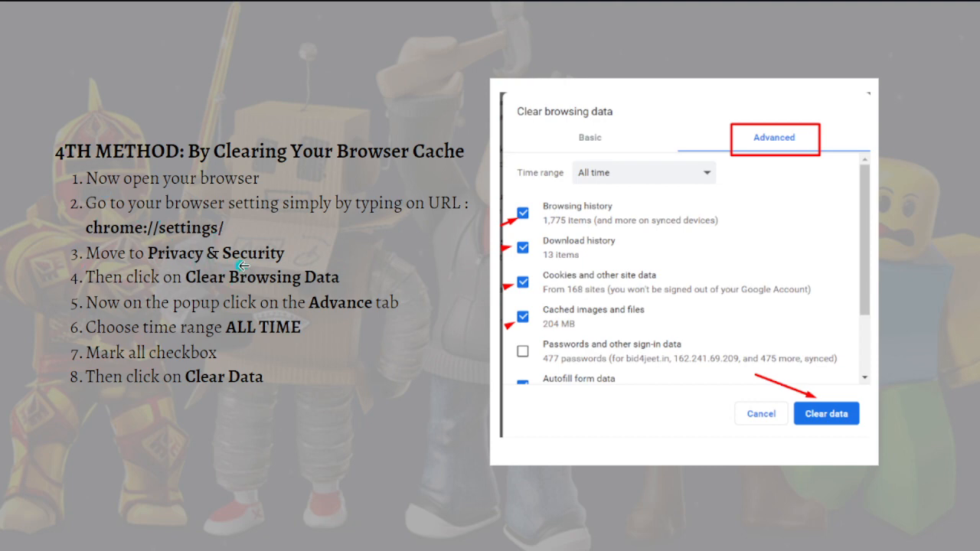
pyautogui.moveTo(879, 385)
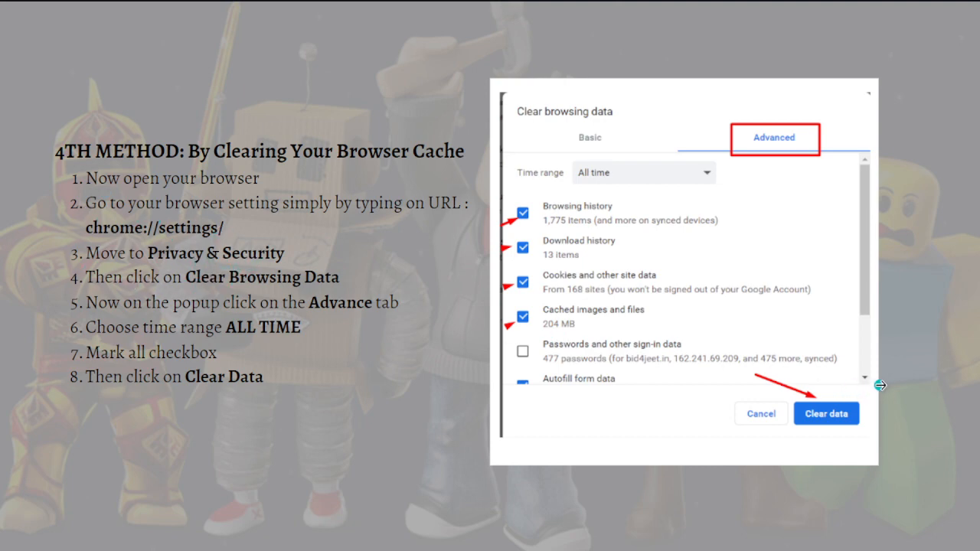
pyautogui.moveTo(871, 463)
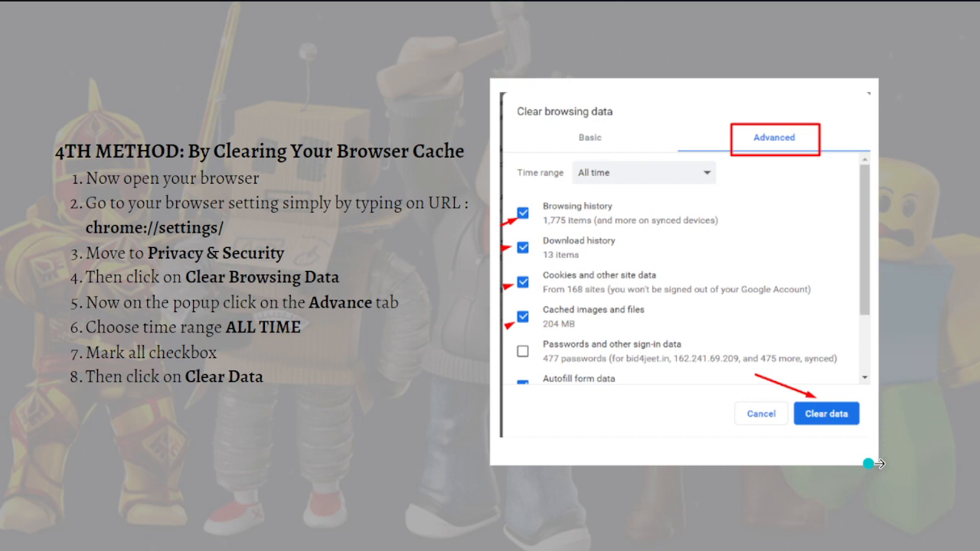
pyautogui.moveTo(142, 314)
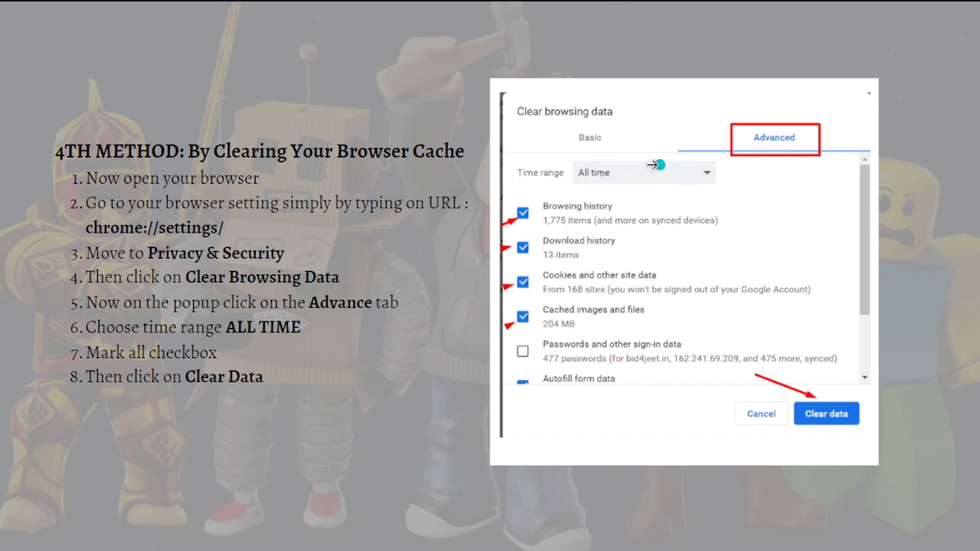
pyautogui.moveTo(613, 150)
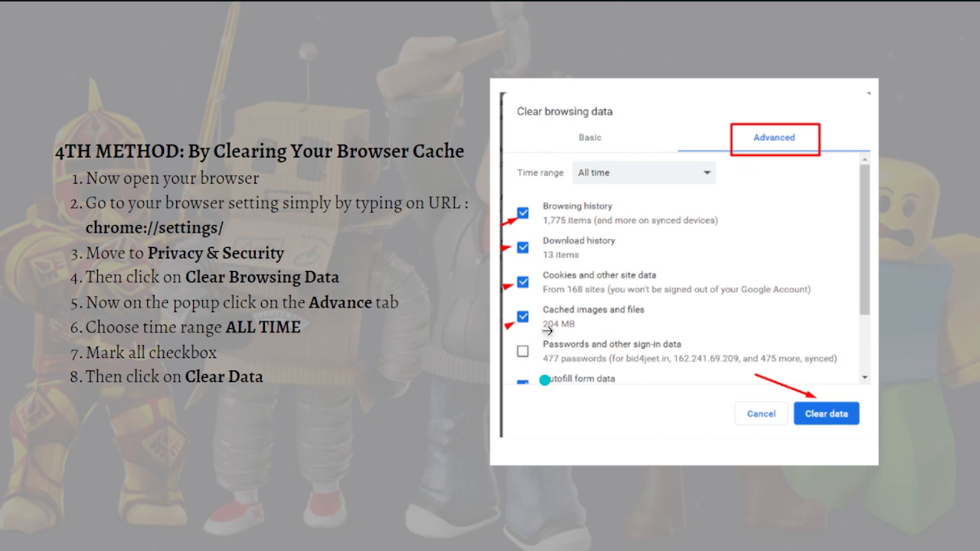
pyautogui.moveTo(291, 453)
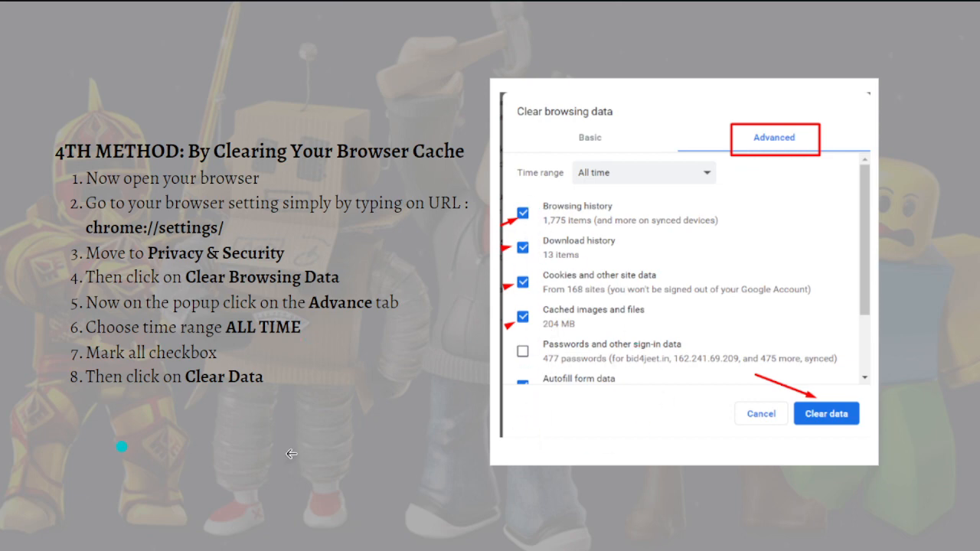
pyautogui.moveTo(857, 375)
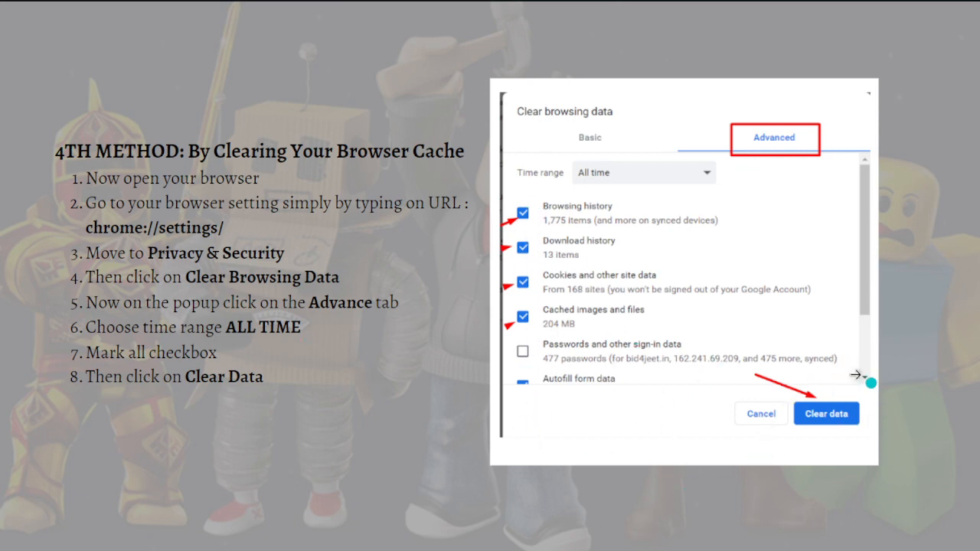